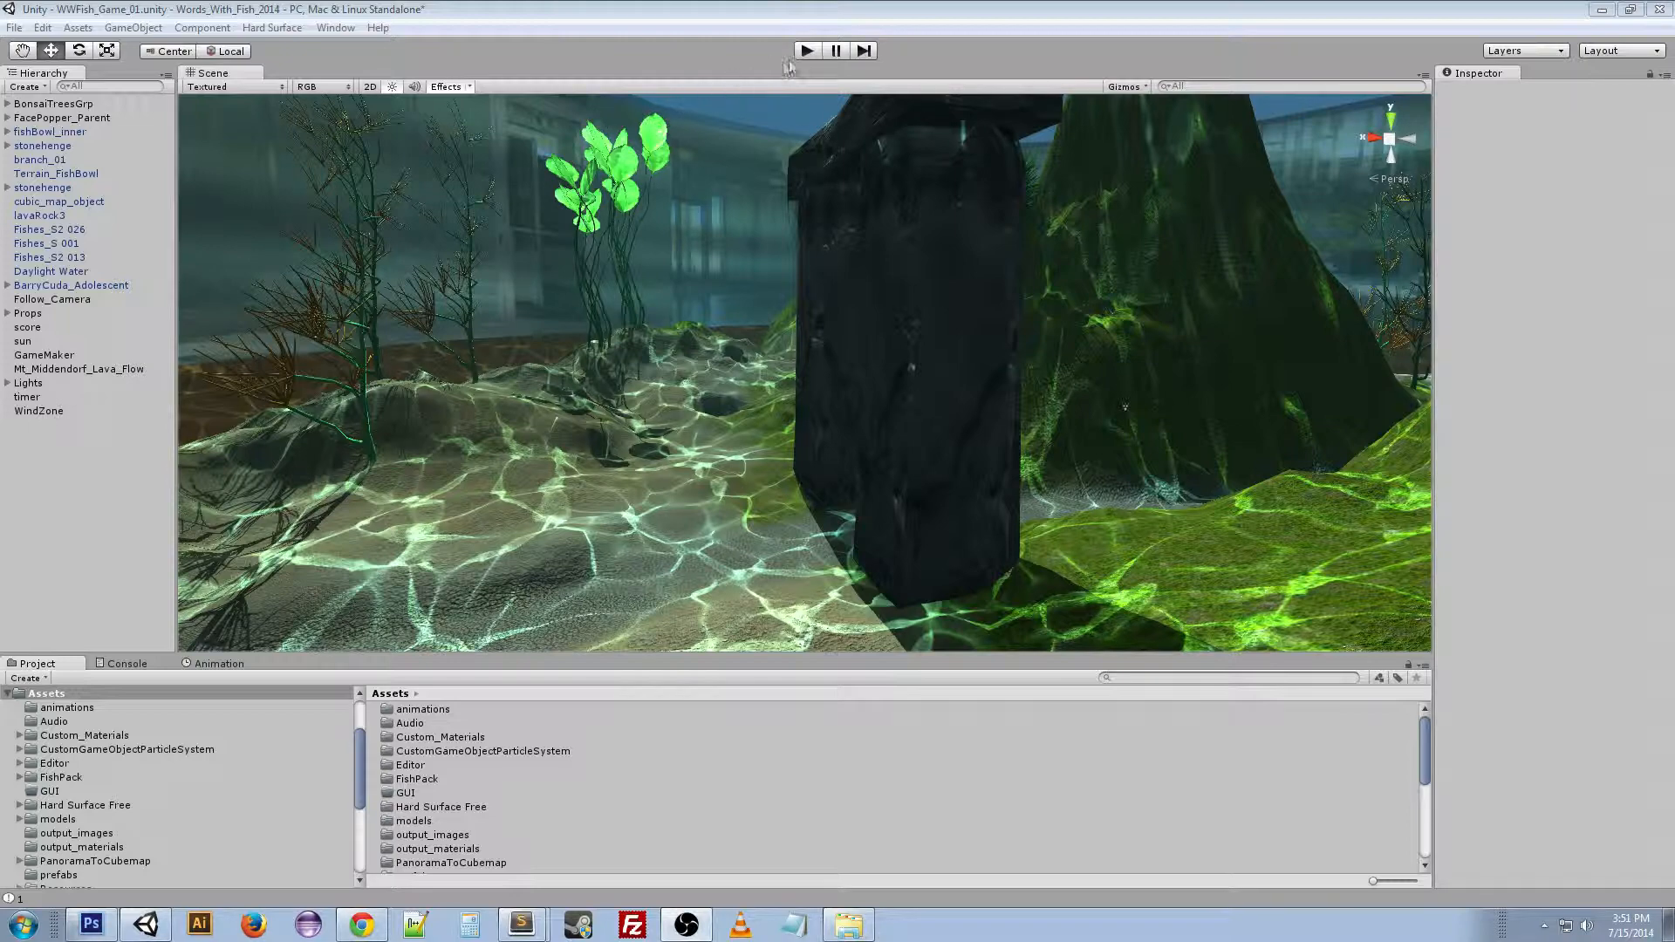
Start play mode for the underwater fish-bowl scene
click(805, 51)
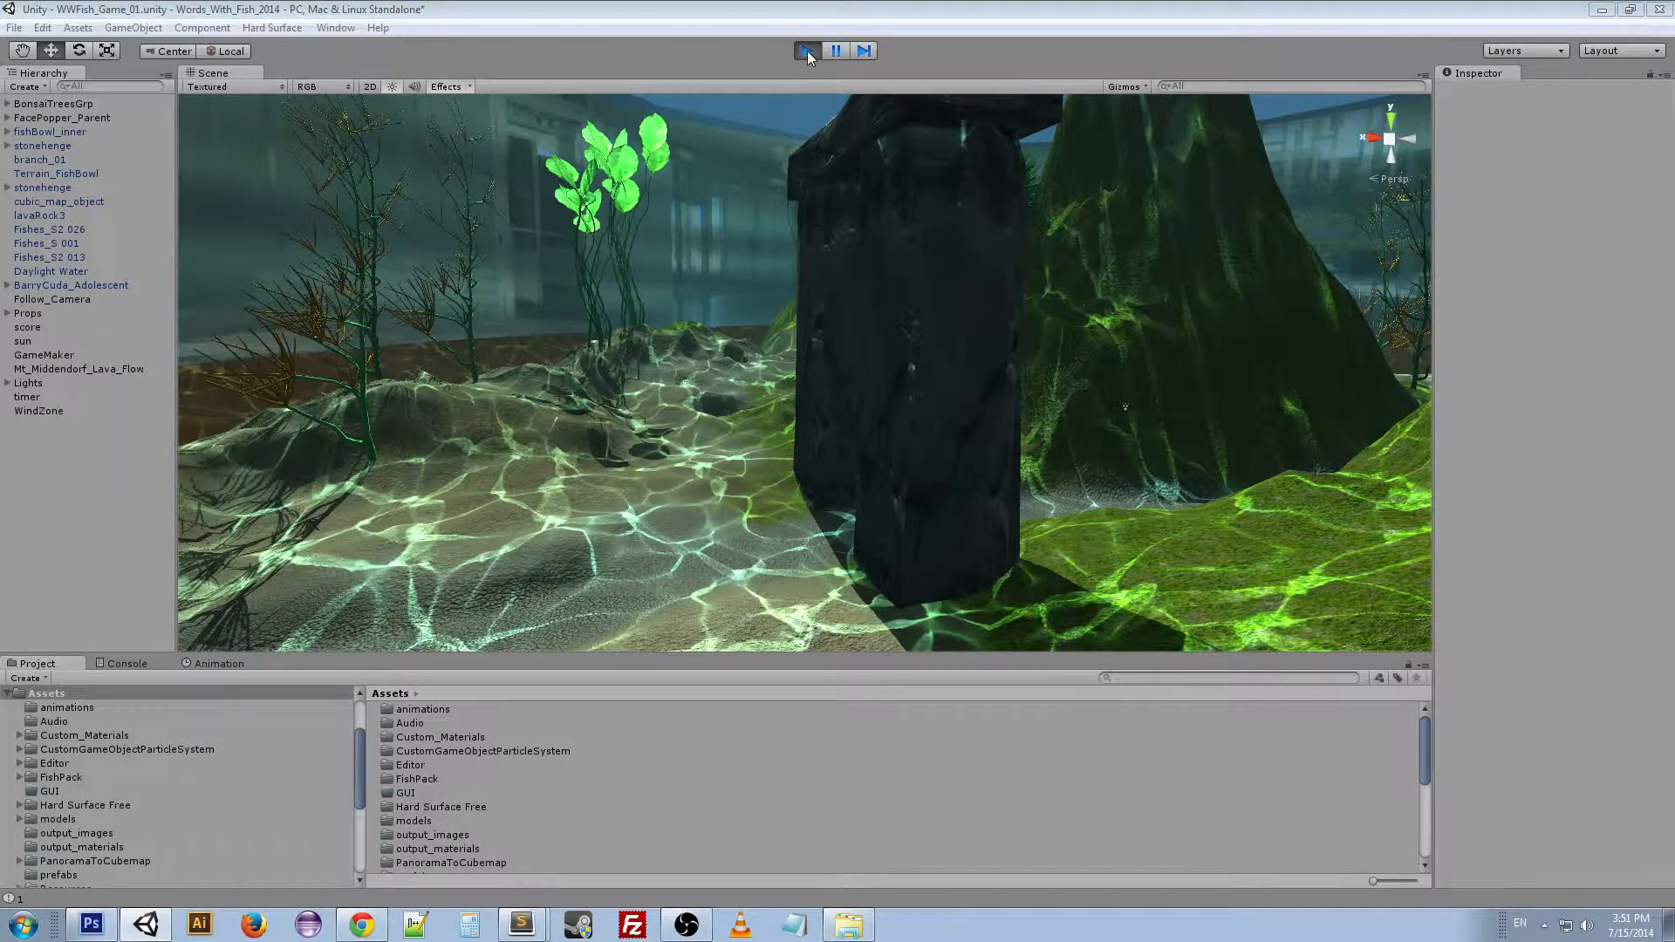
Run the scene briefly to spawn floating letter clones, then stop play mode
click(806, 51)
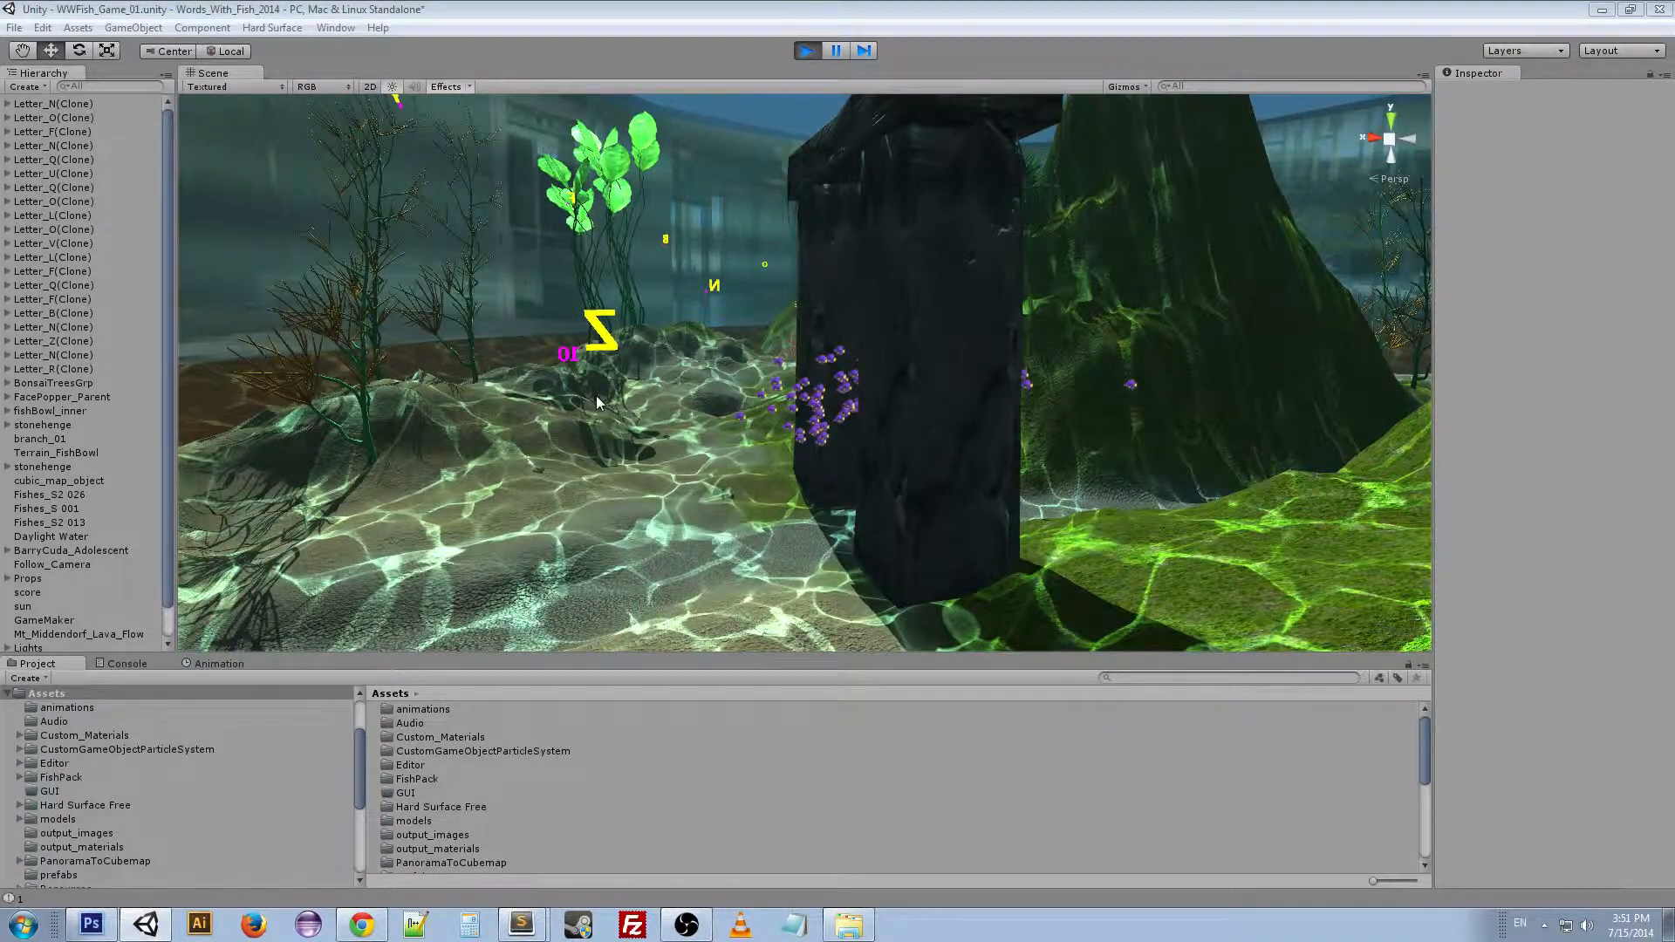
click(805, 50)
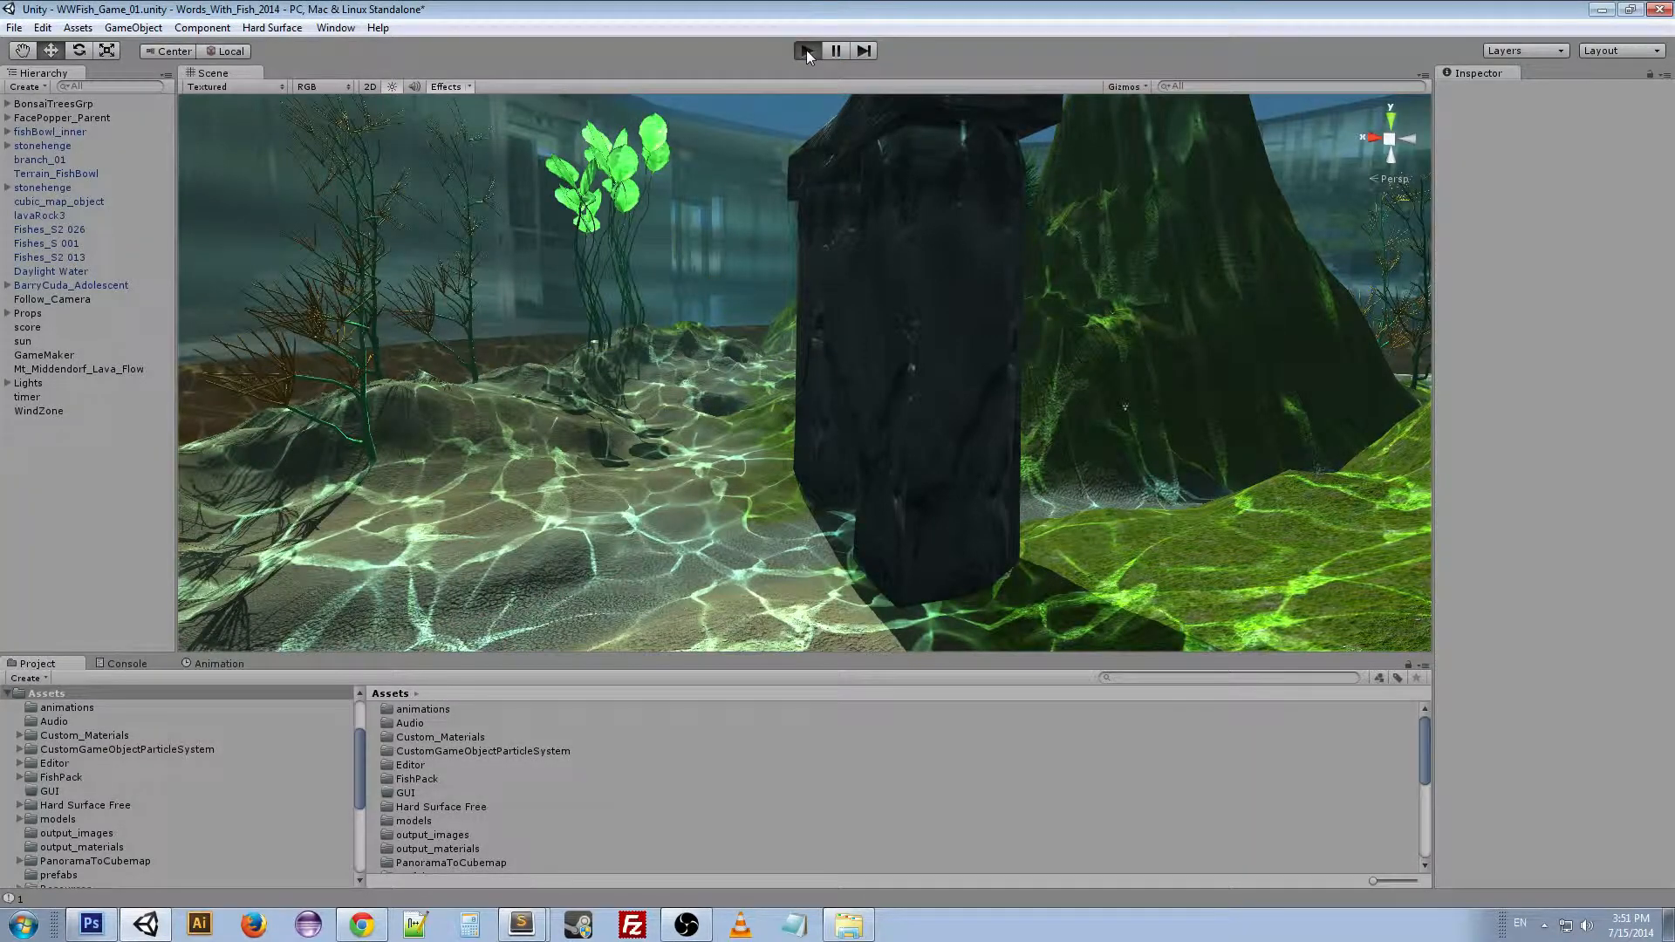
click(806, 50)
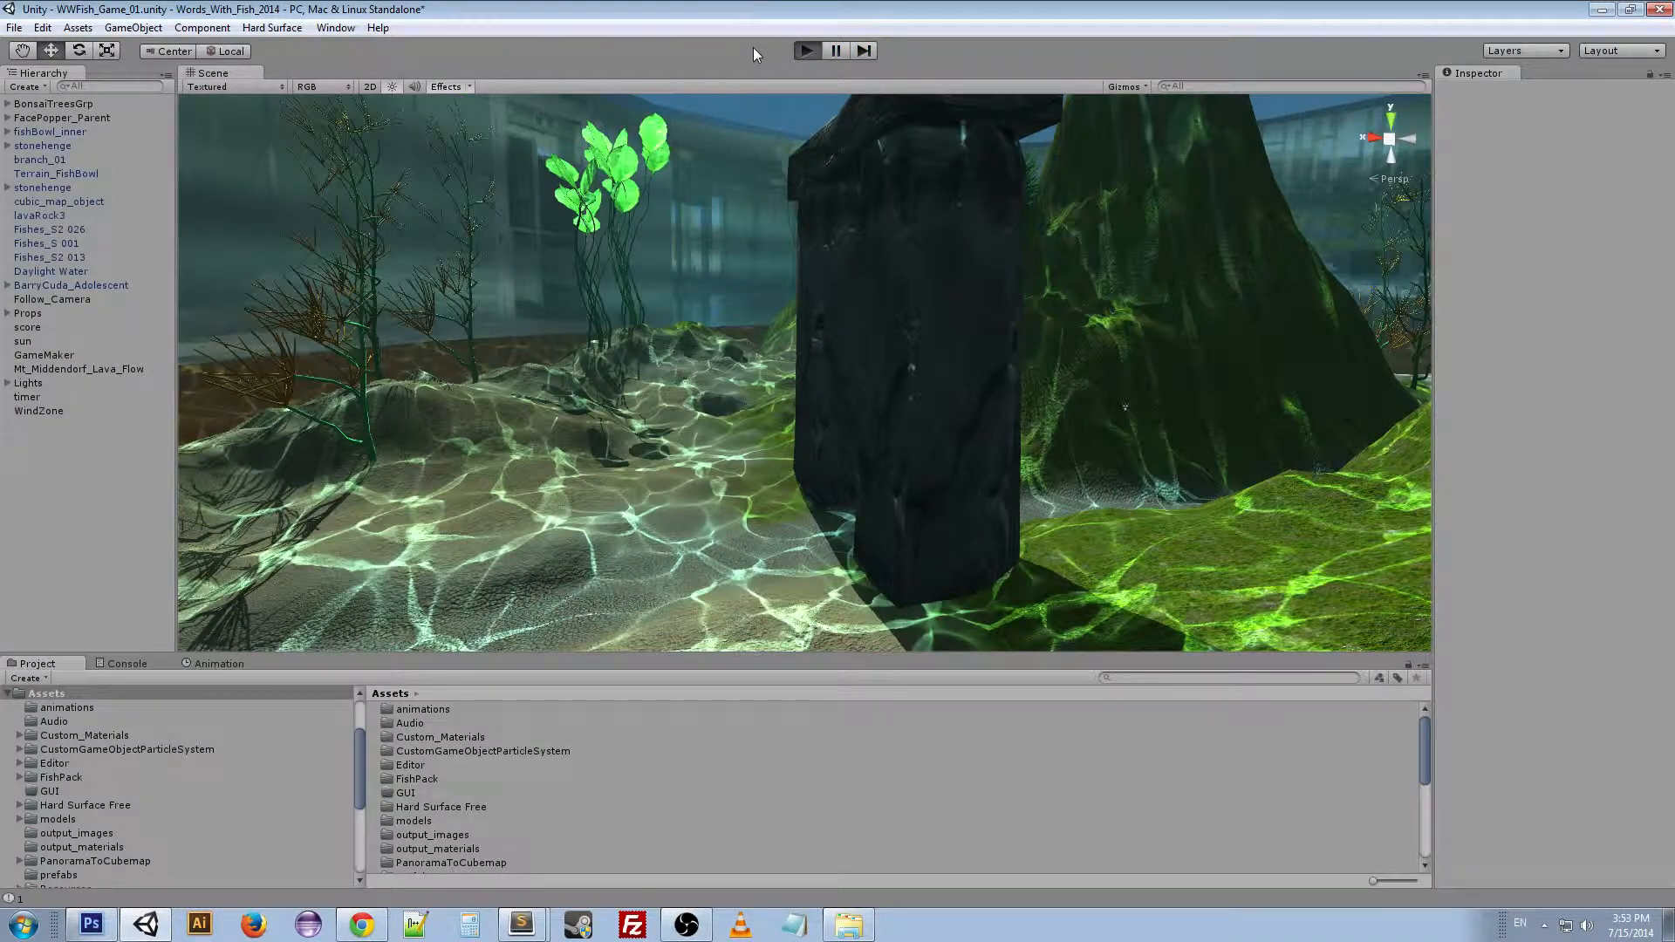
Enter play mode again so new letter clones spawn above the terrain
click(805, 51)
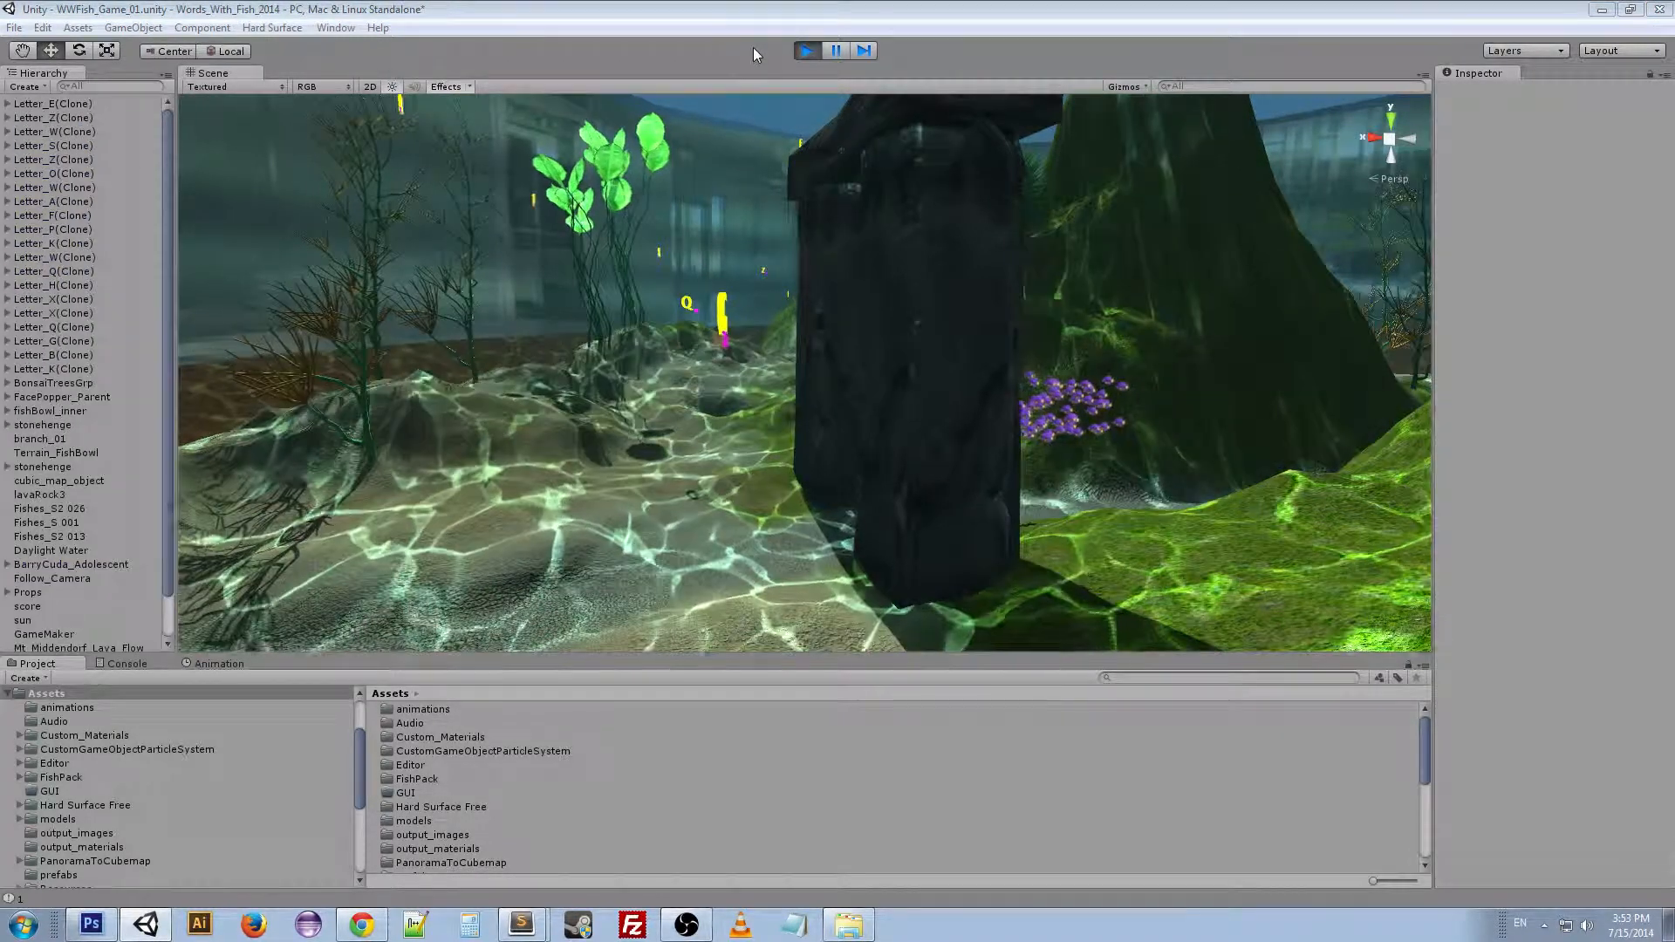